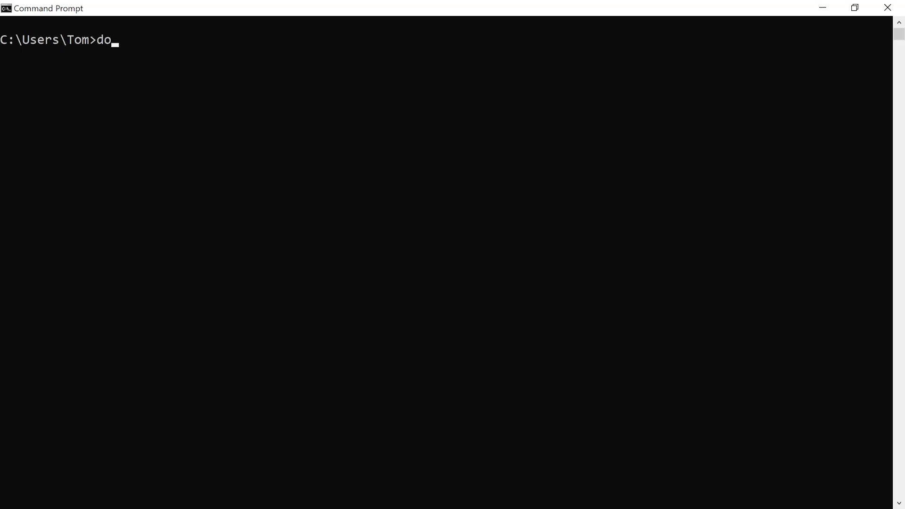
# Run 'docker version' to list the Docker Engine 19.03.8 client and server details.
pyautogui.press('Return')
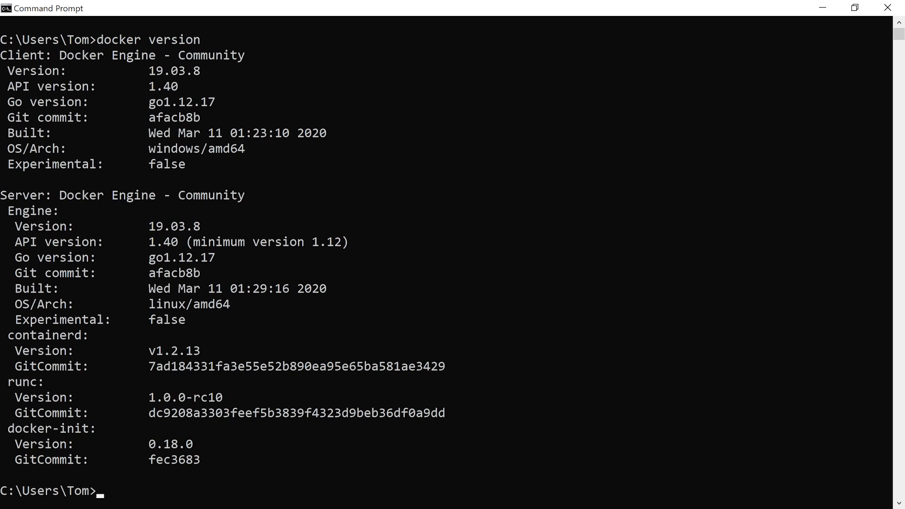